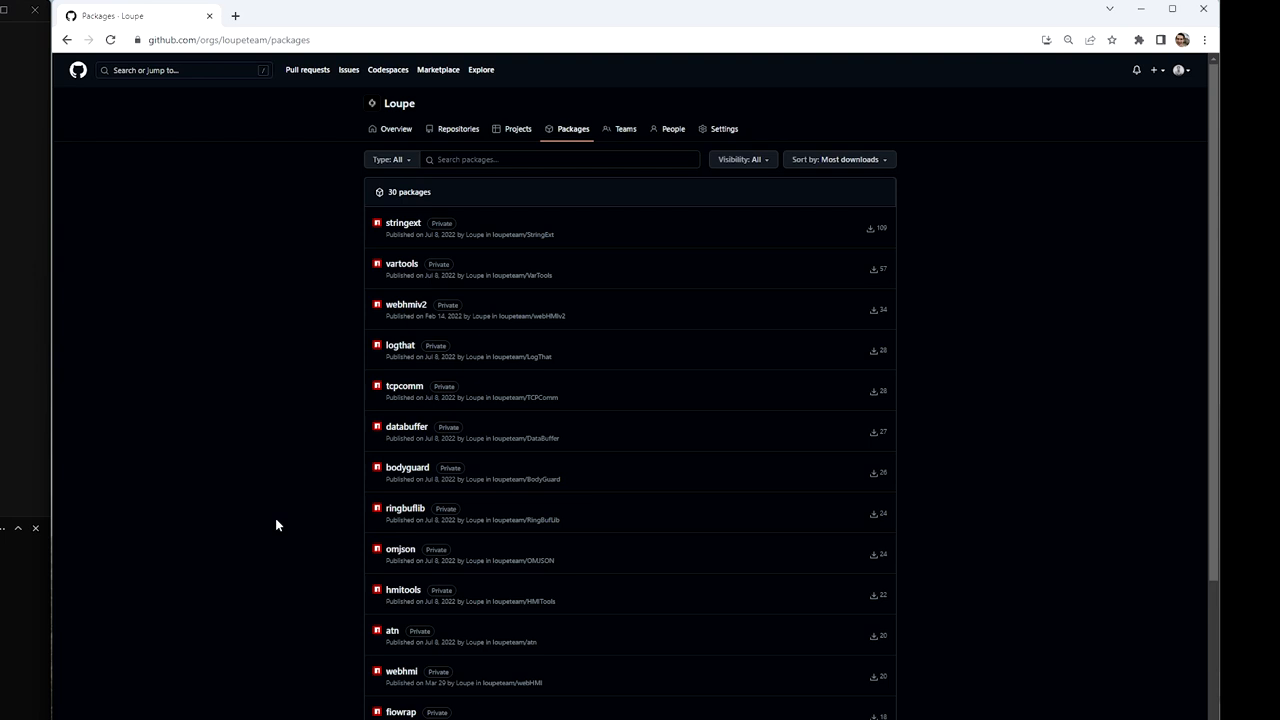
pyautogui.moveTo(880, 616)
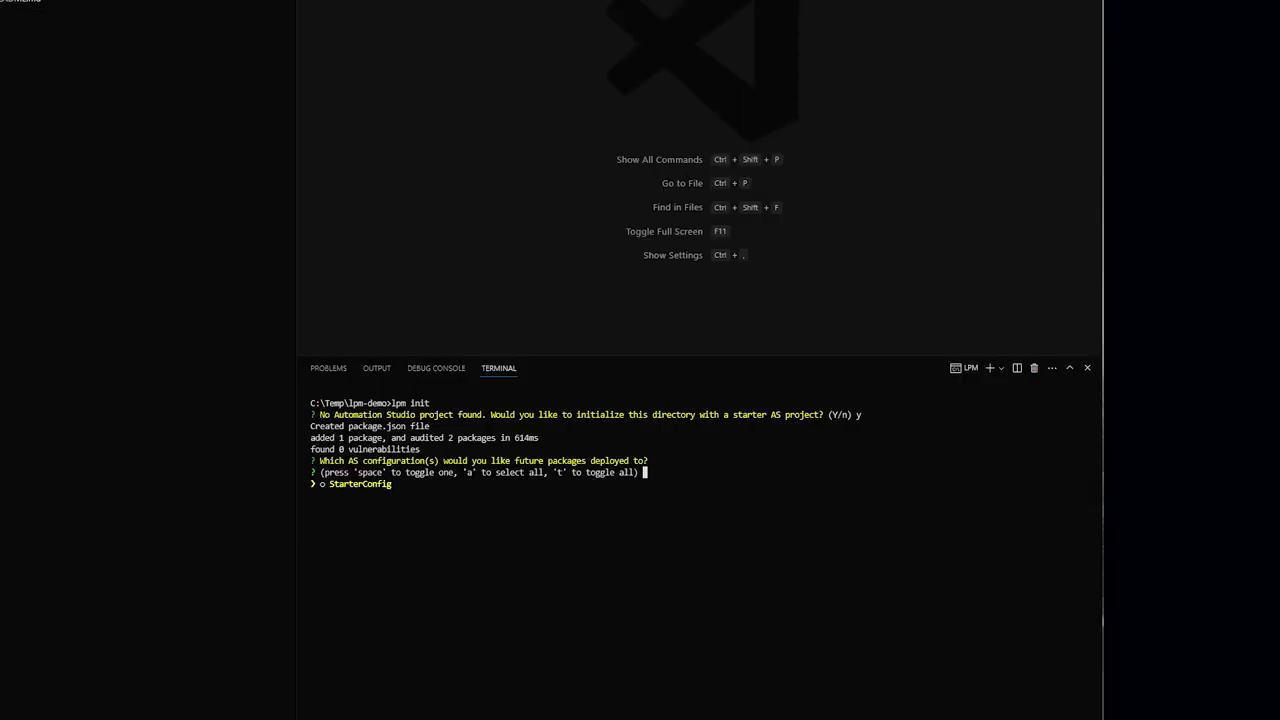
# Step: Choose StarterConfig as the configuration for future package deployments
pyautogui.press('enter')
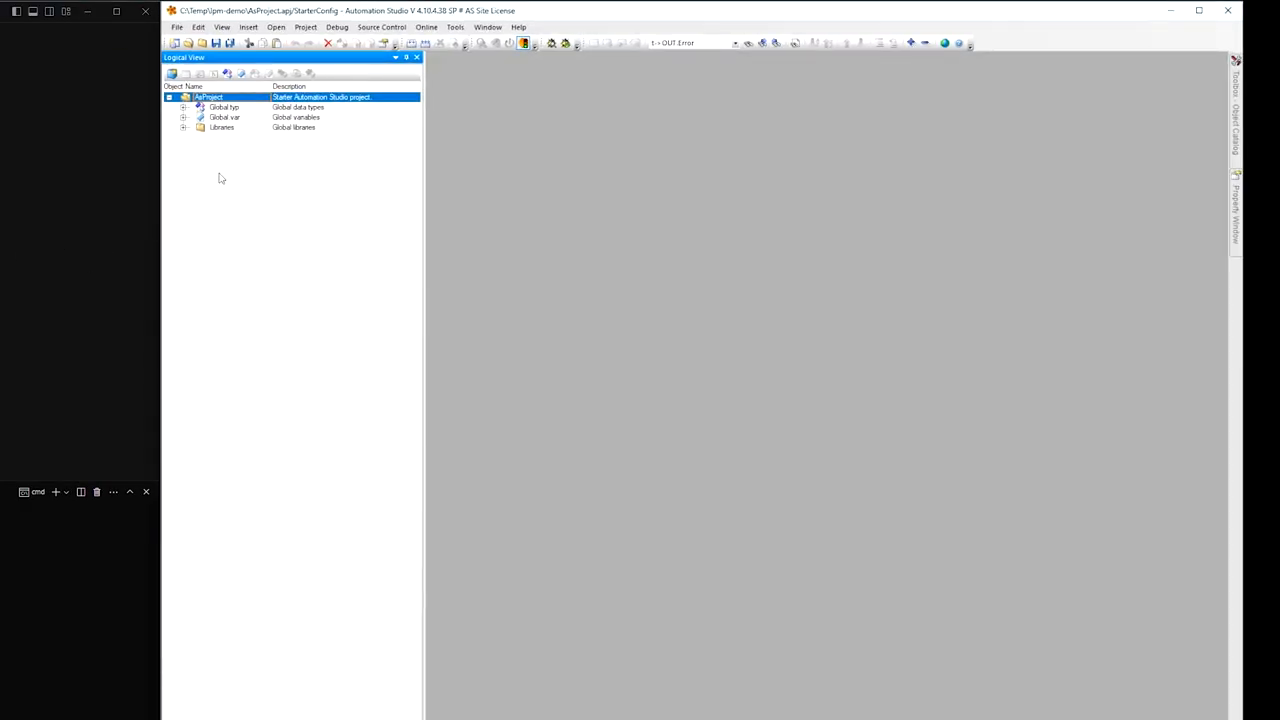
# Step: Expand the project's Libraries folder and look inside the Loupe library
pyautogui.click(184, 128)
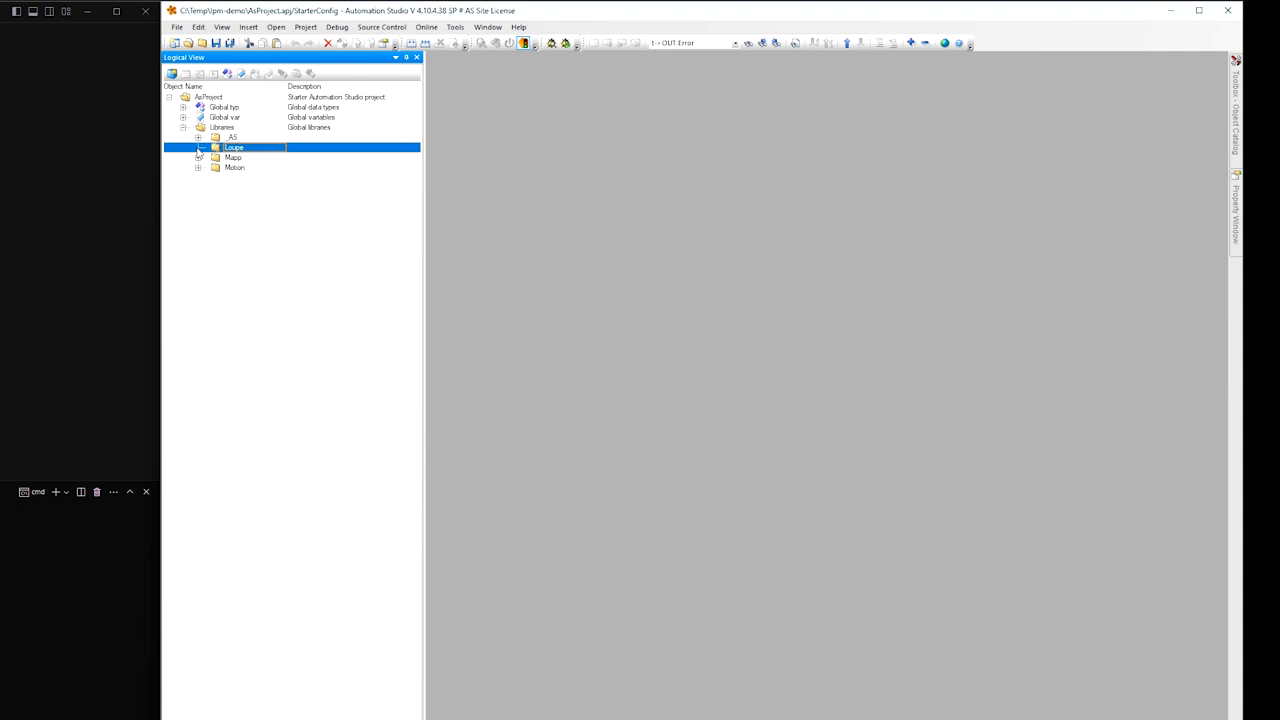
pyautogui.click(200, 136)
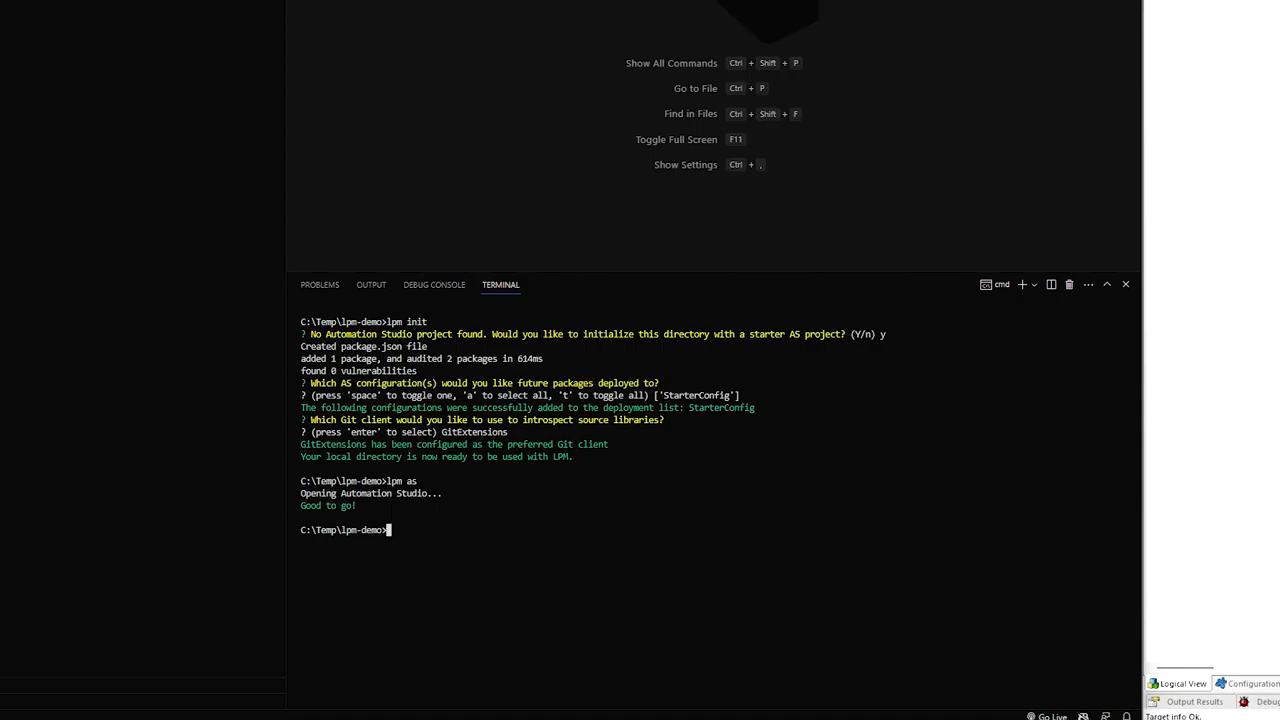
# Step: Run lpm install piperpkg to add the piperpkg package to the project
pyautogui.write('lpm')
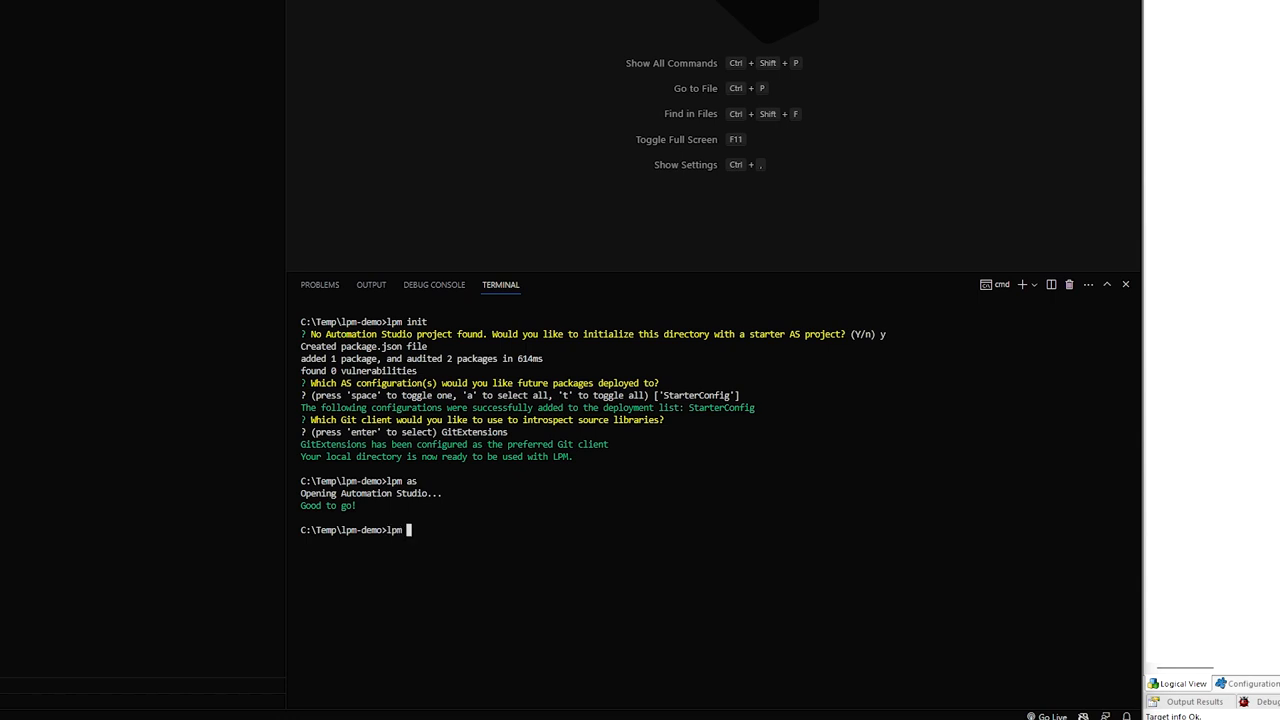
pyautogui.write('piper')
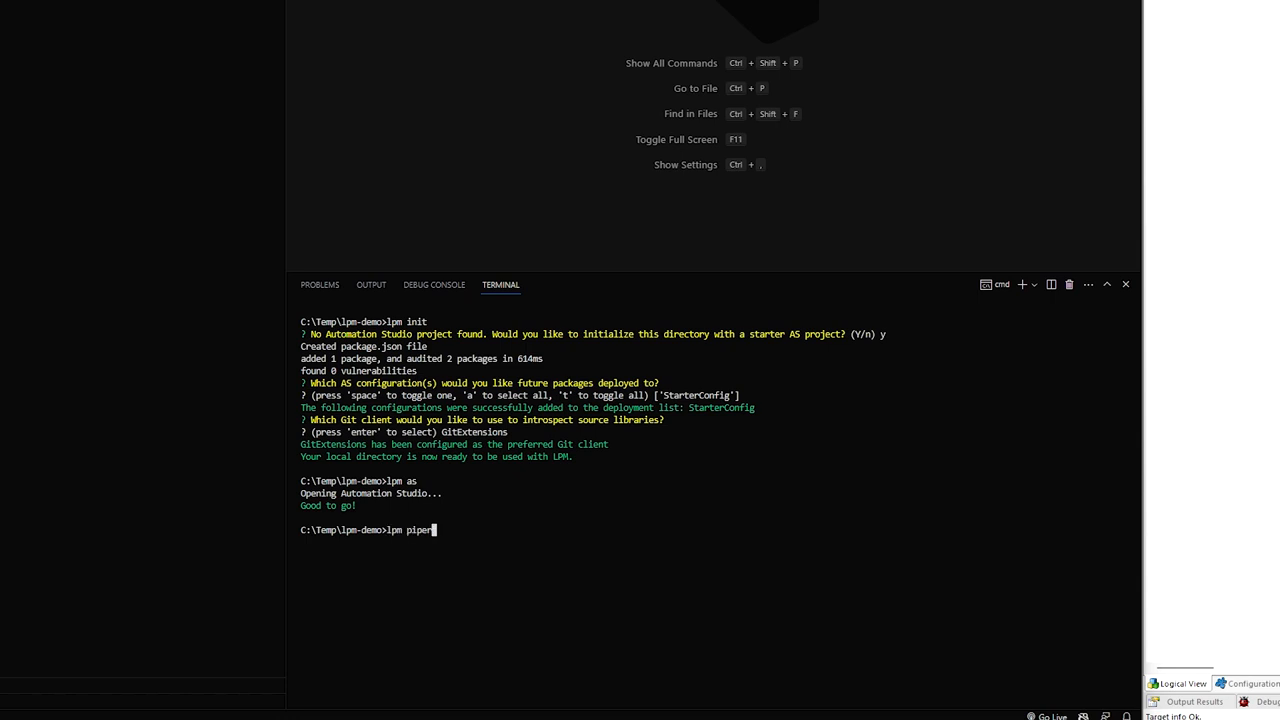
pyautogui.write('install')
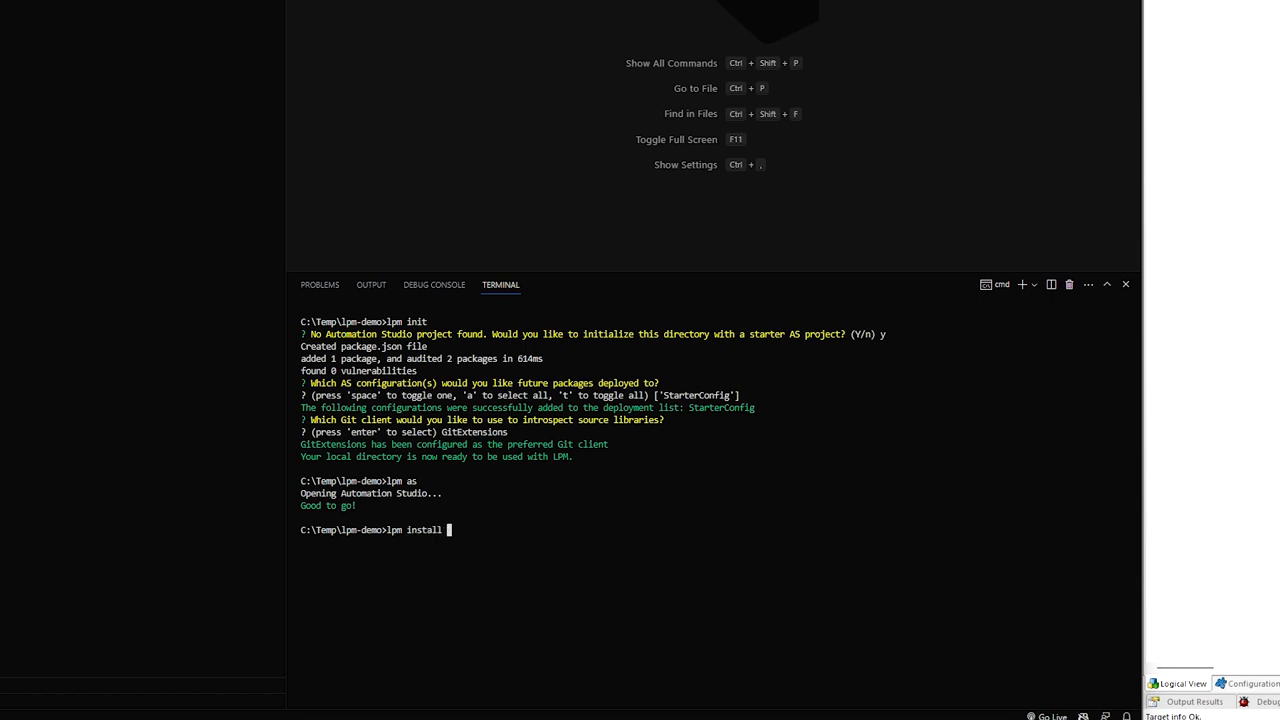
pyautogui.write('piperpkg')
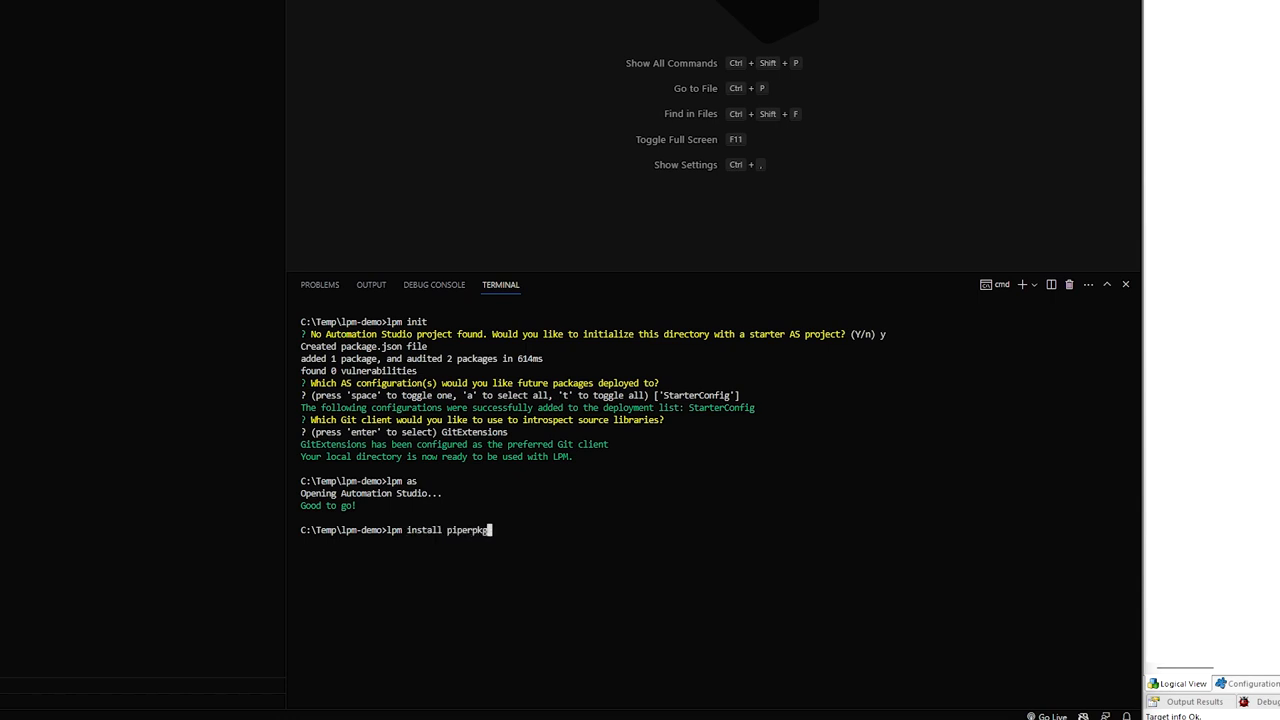
pyautogui.press('Enter')
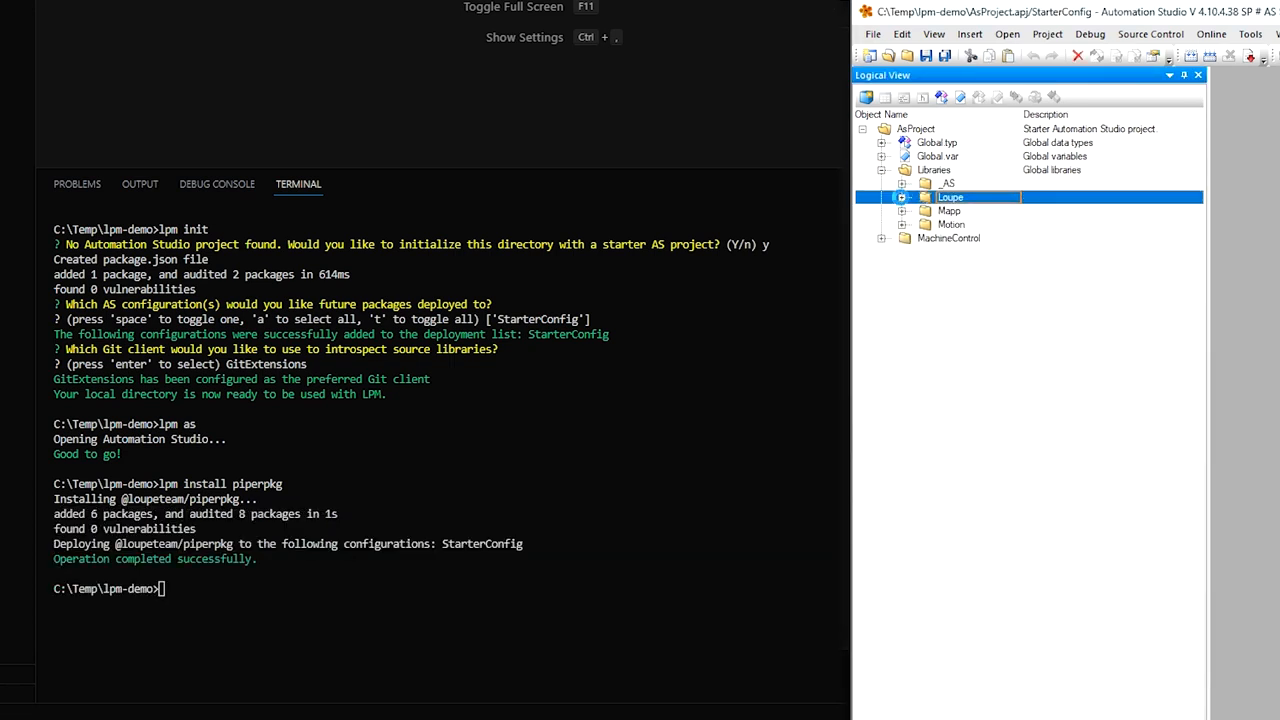
# Step: Check the Loupe library folder for the newly deployed piperpkg
pyautogui.click(904, 196)
pyautogui.write('lpm')
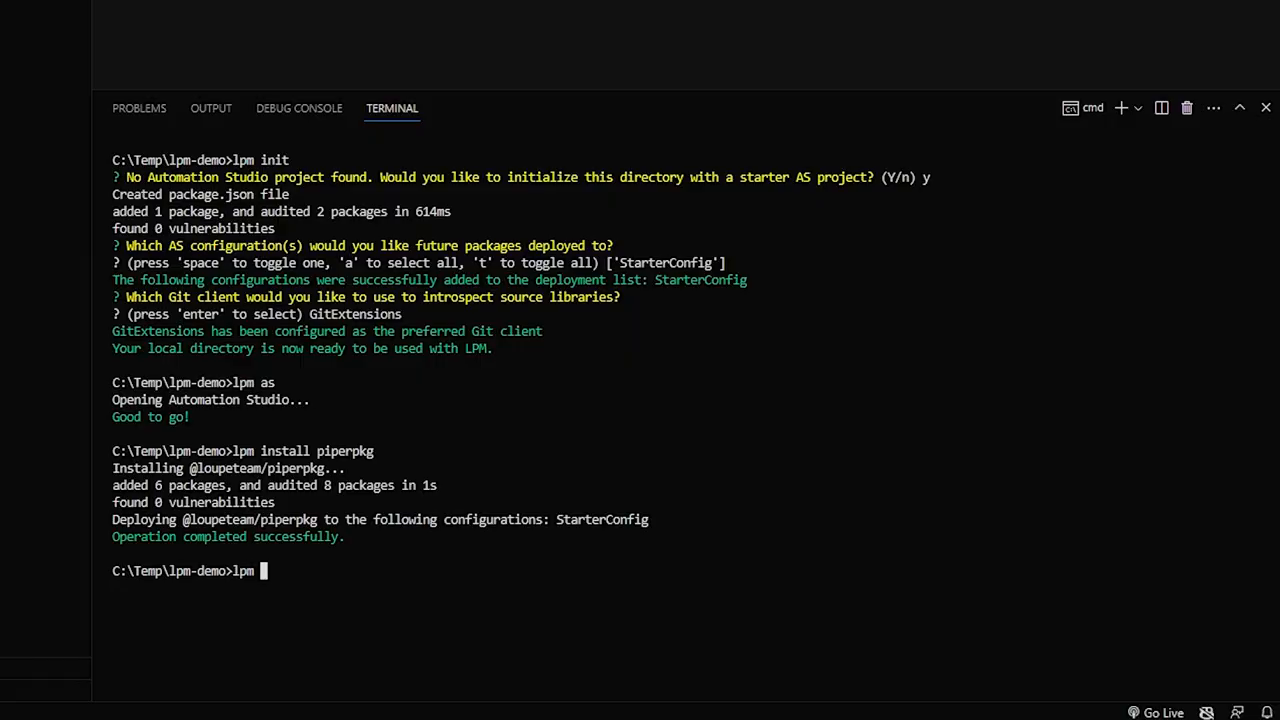
# Step: Run lpm view a3br versions to list a3br's available versions (0.3.5)
pyautogui.write('v')
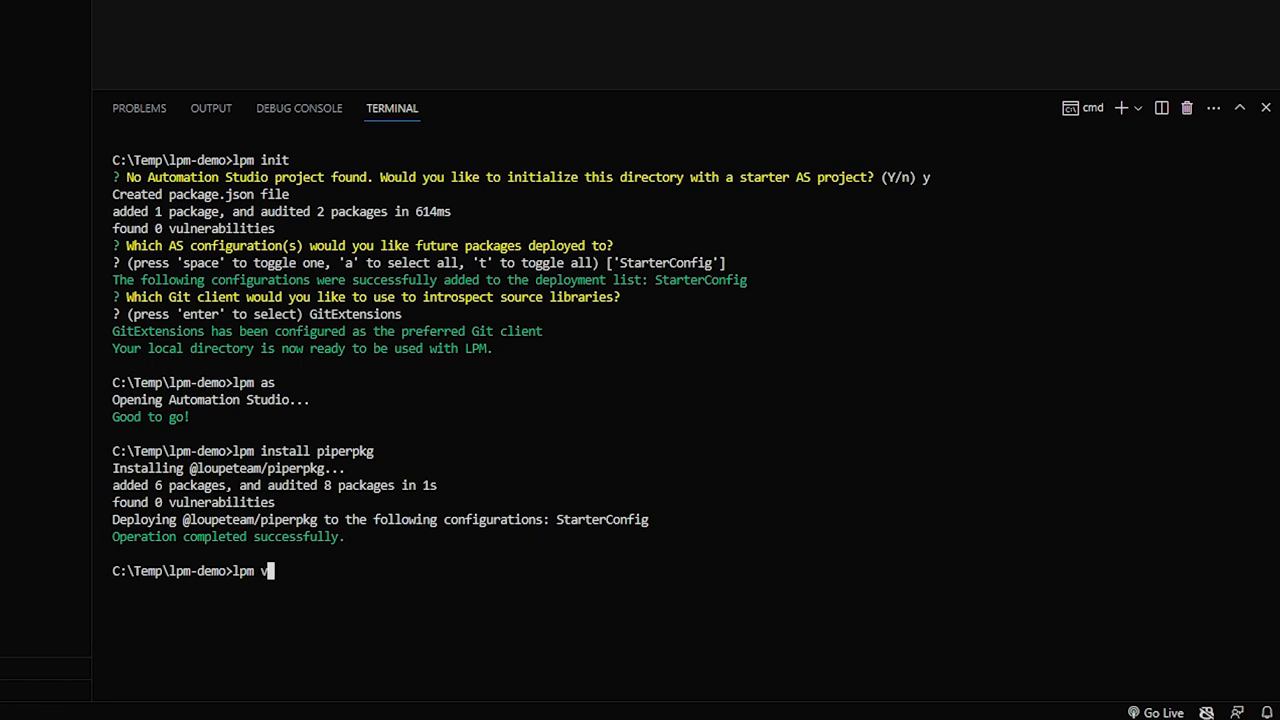
pyautogui.write('iew a3br versions')
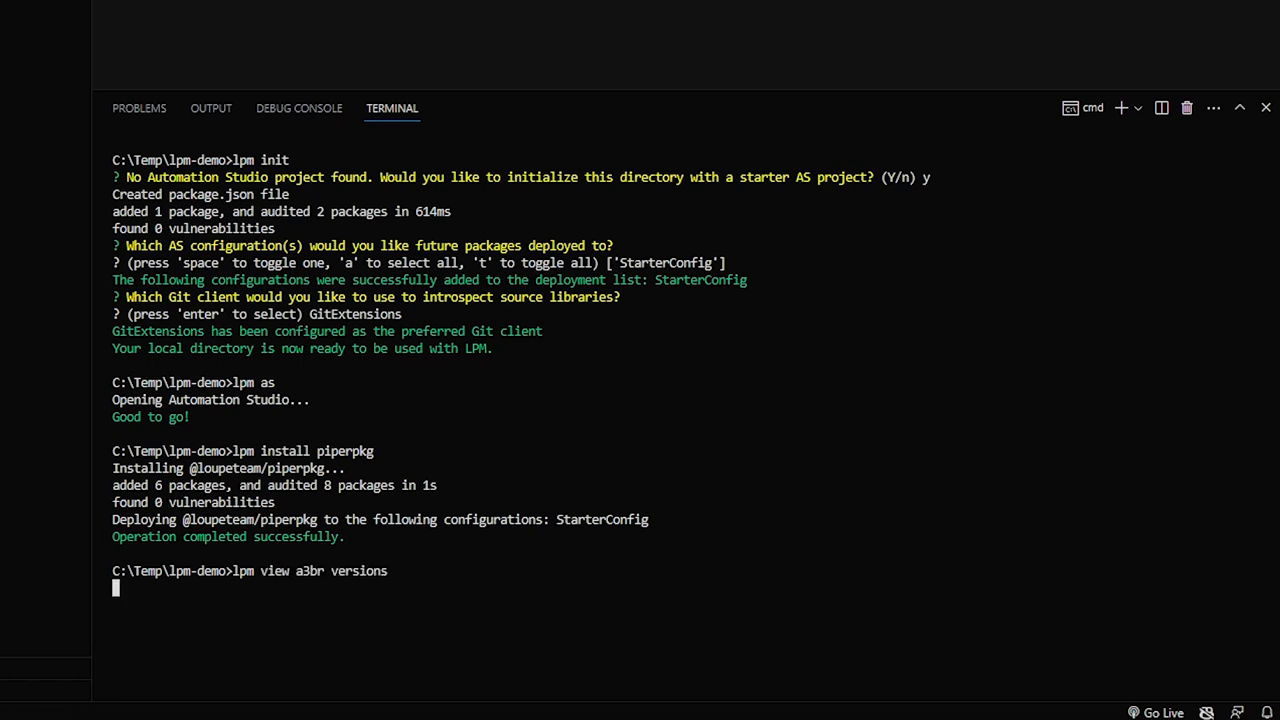
pyautogui.press('Enter')
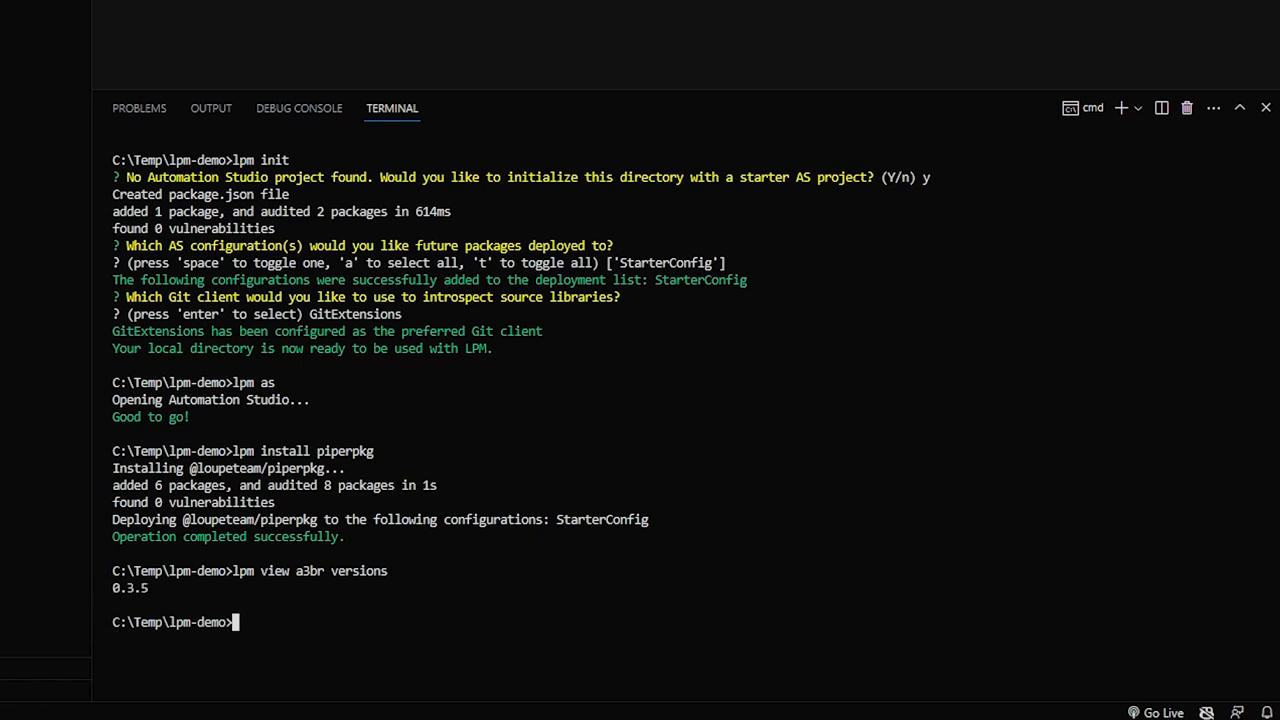
# Step: Enter the lpm install a3br command at the prompt, ready to run
pyautogui.write('lpm')
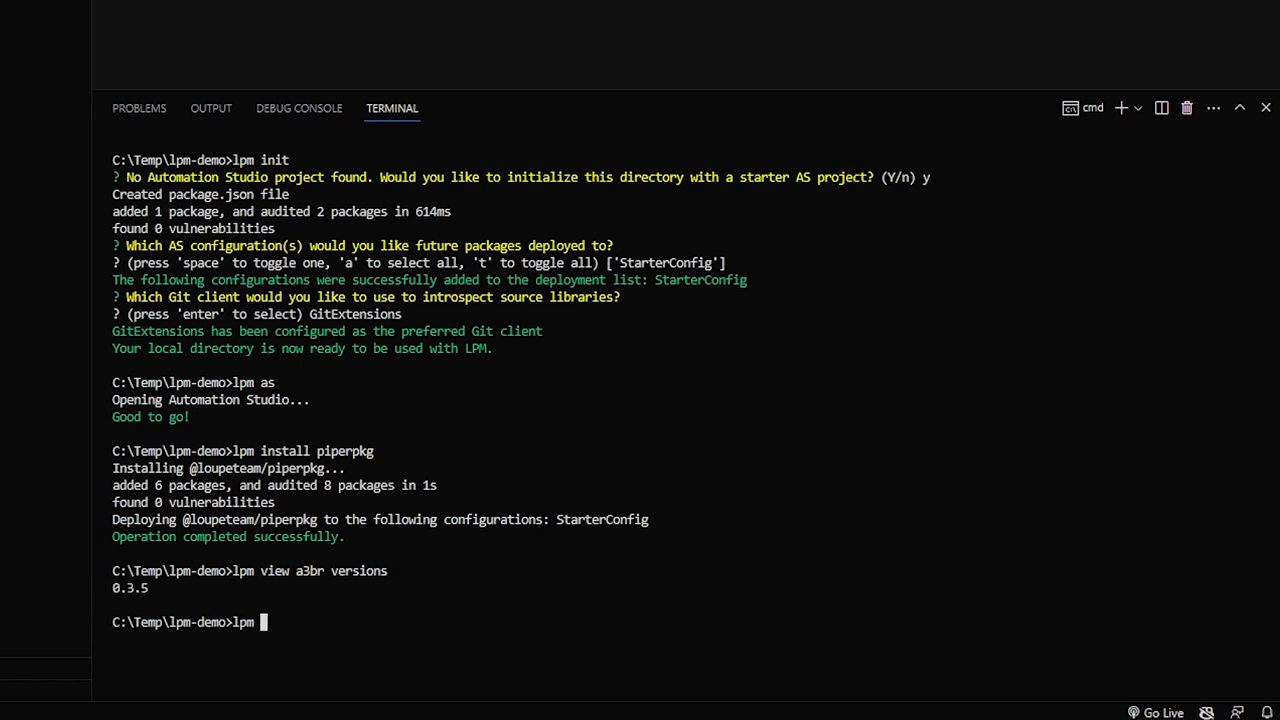
pyautogui.write('install')
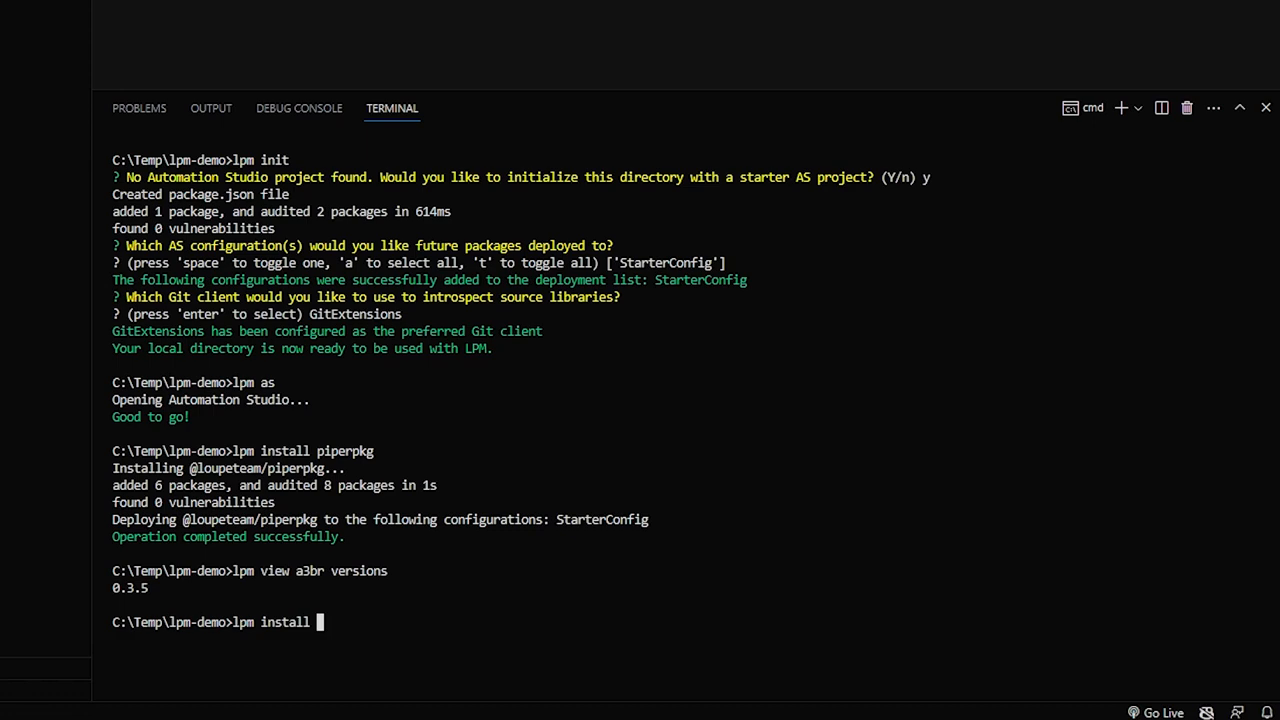
pyautogui.write('a3br')
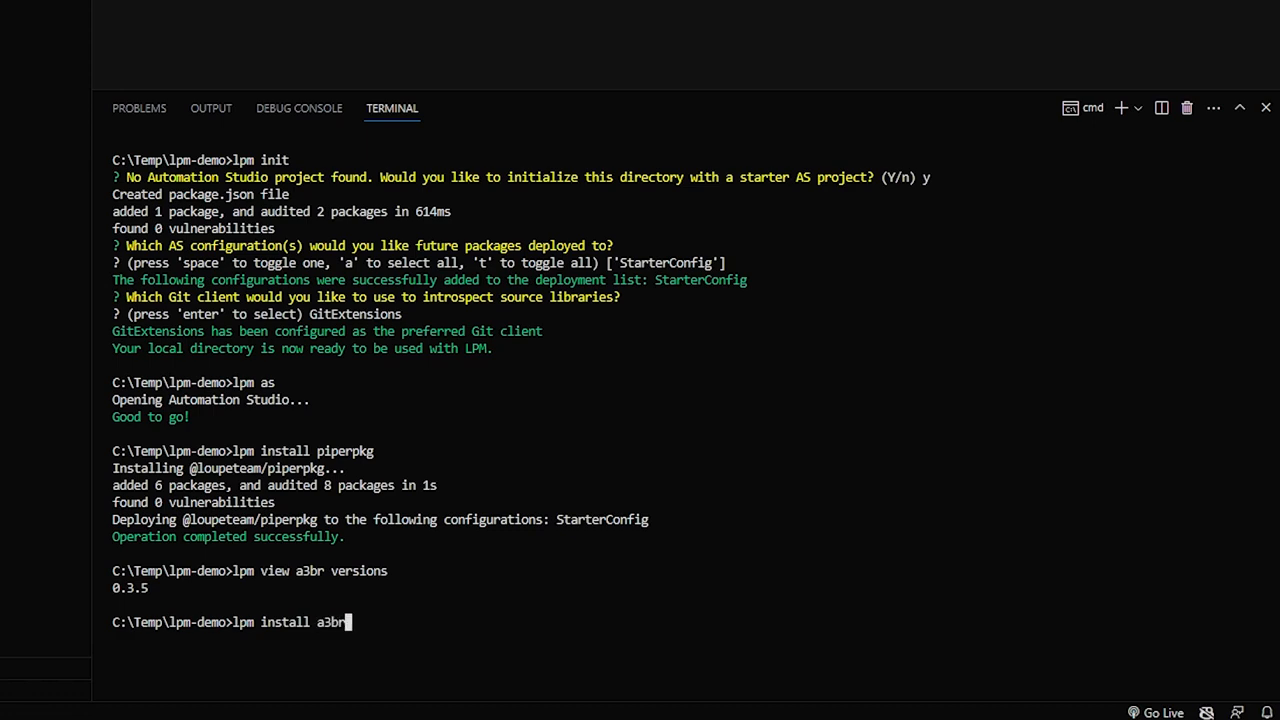